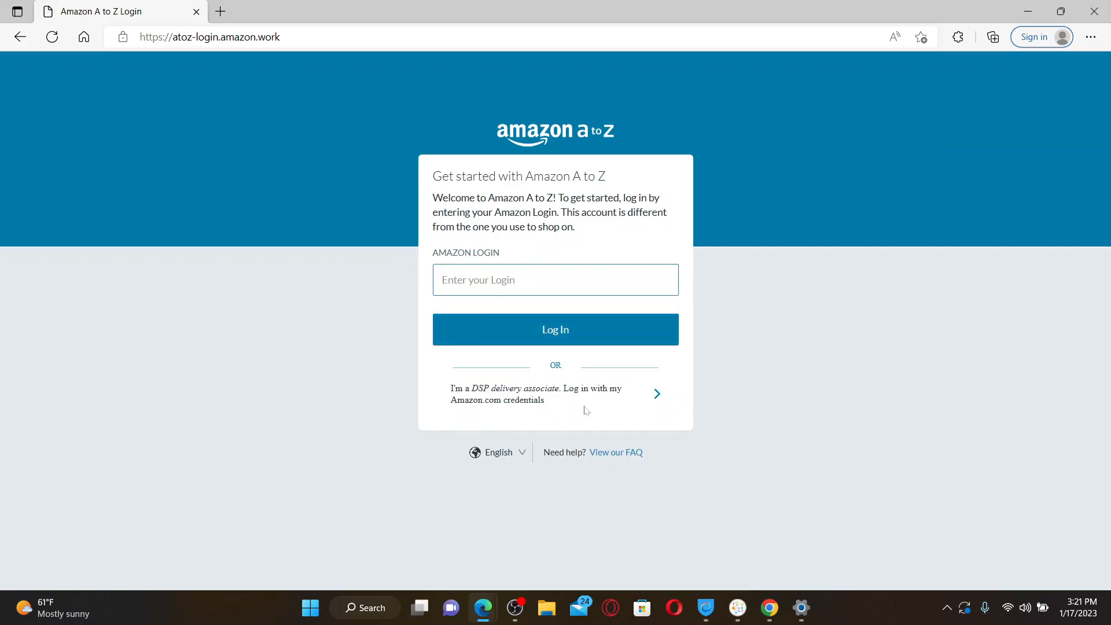
click(555, 280)
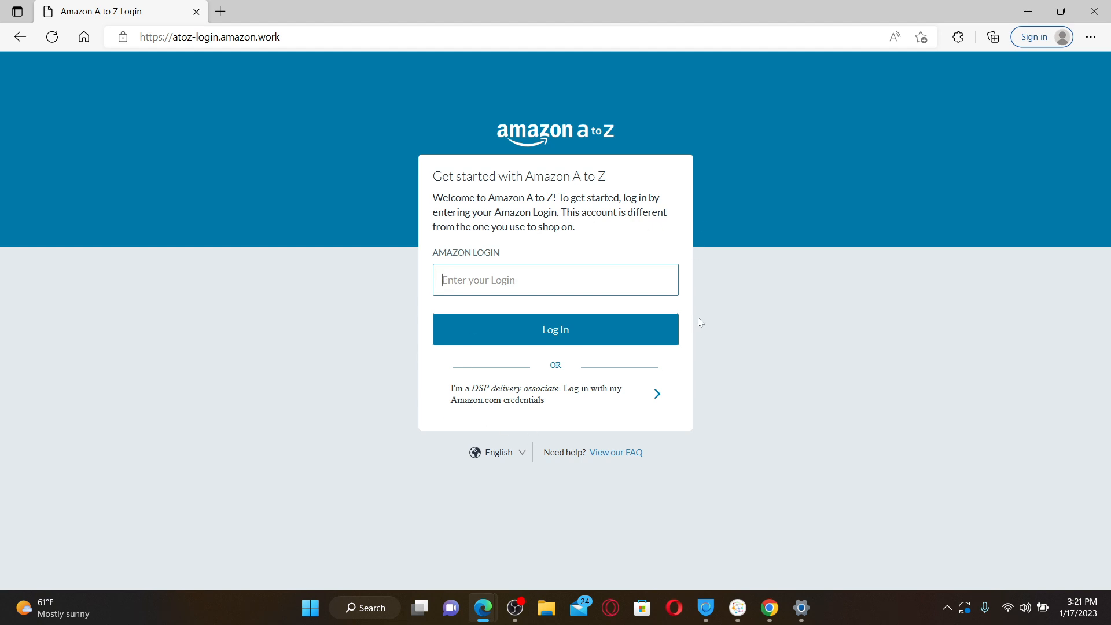
mouse_move(753, 368)
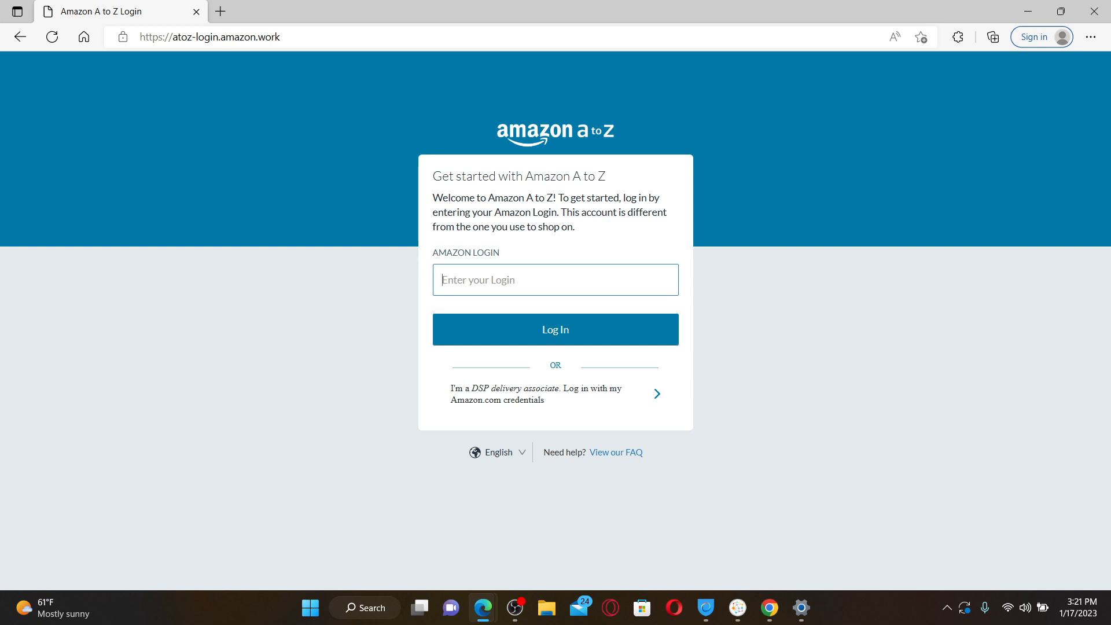
text(rupadulal)
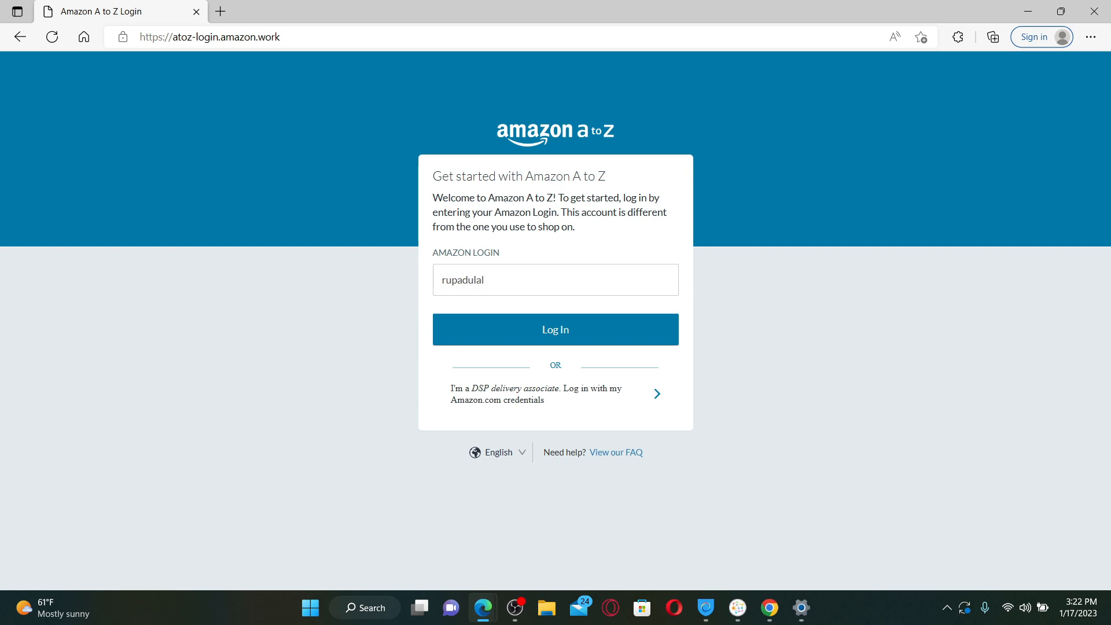
click(555, 329)
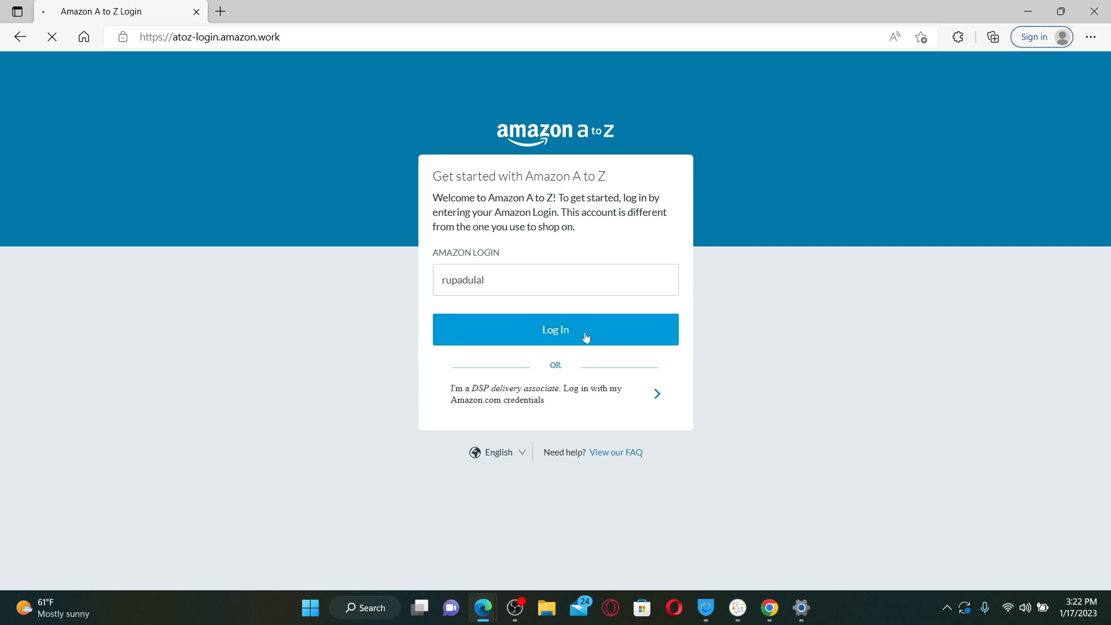
click(556, 329)
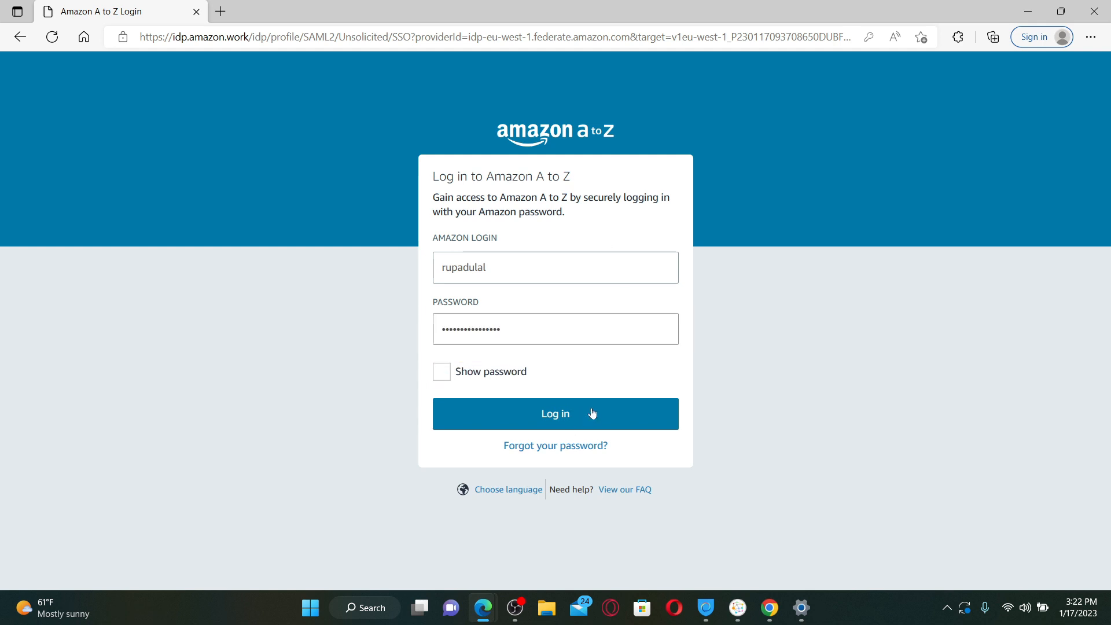
mouse_move(615, 412)
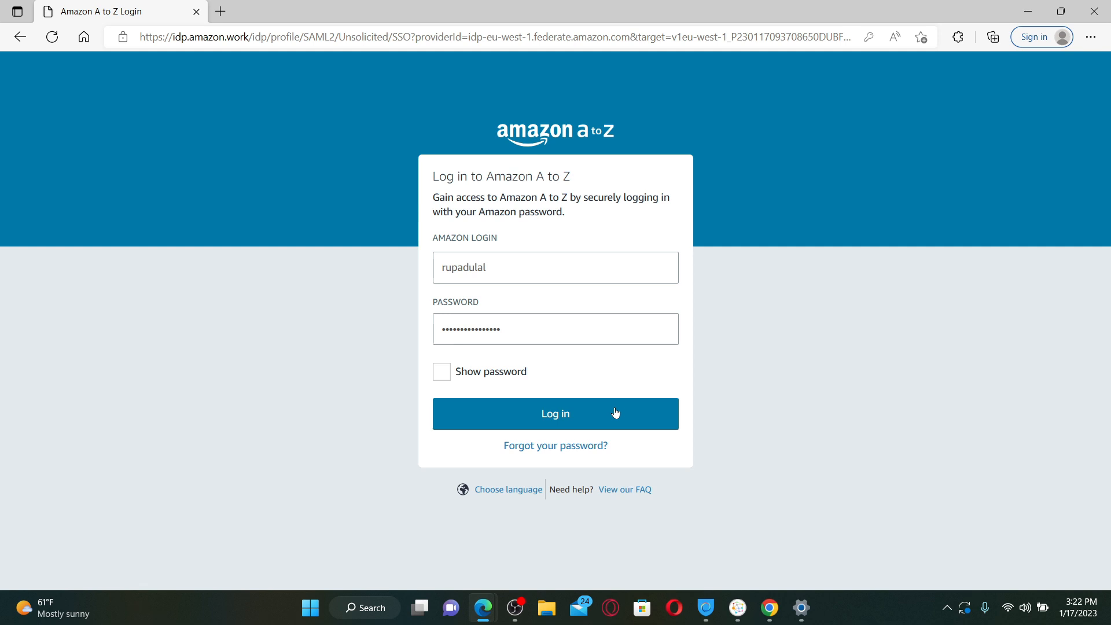
mouse_move(1088, 64)
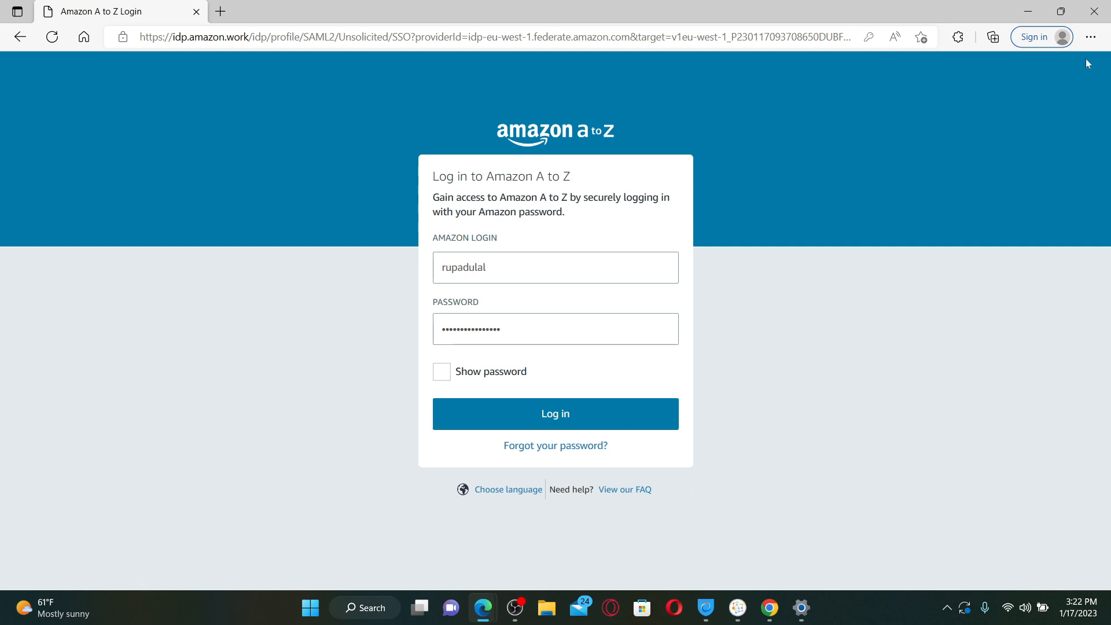
mouse_move(1093, 37)
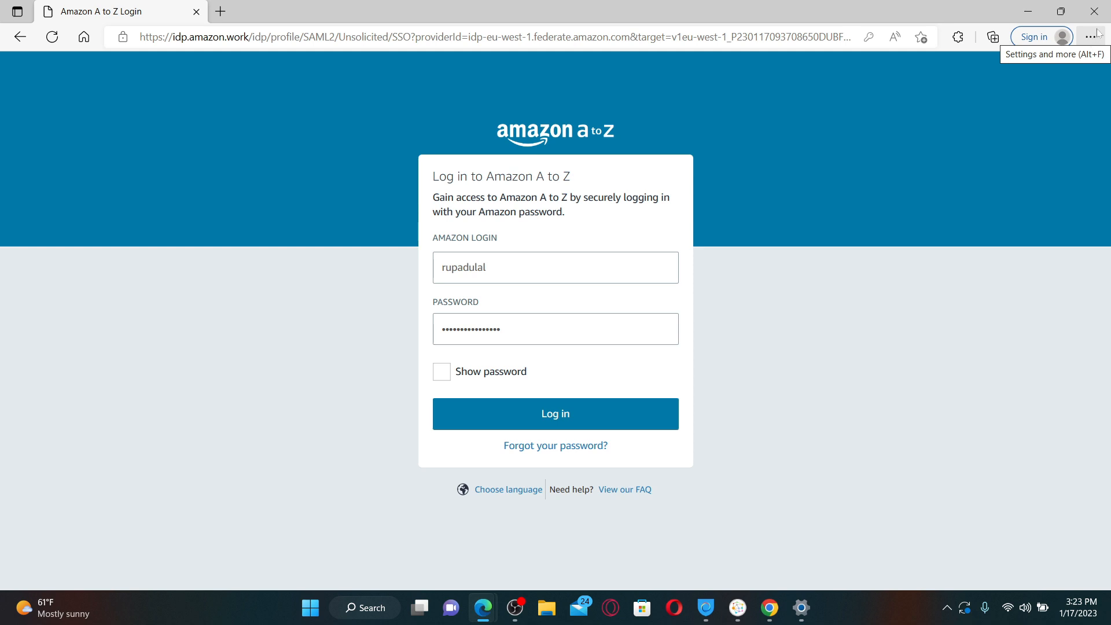
Step: Open Edge Settings from the Settings and more menu and go to About Microsoft Edge
click(1090, 36)
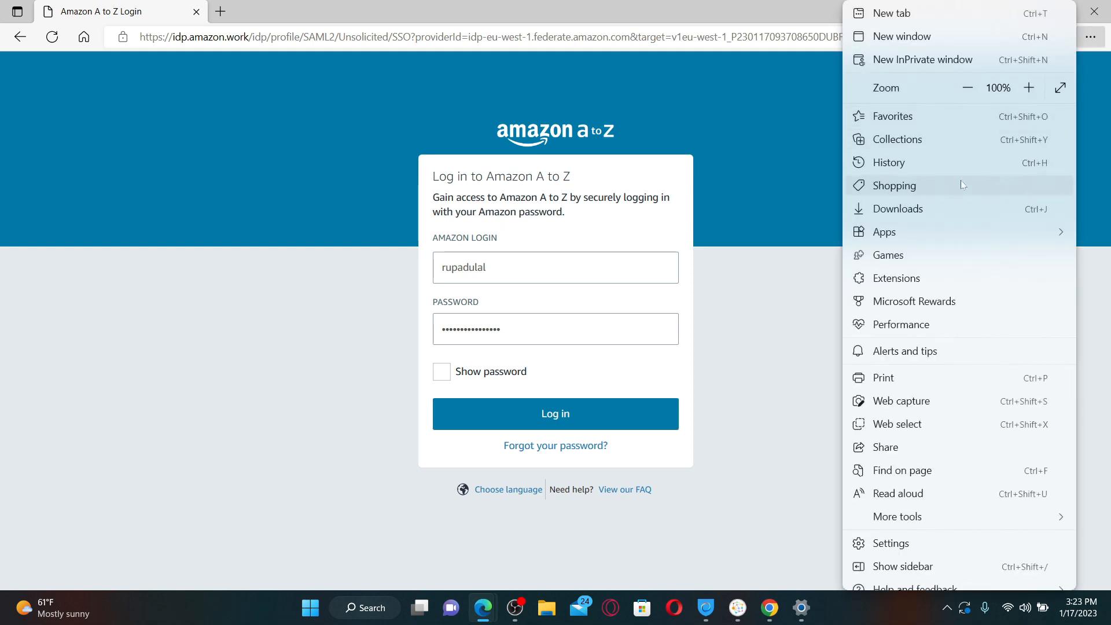
mouse_move(909, 546)
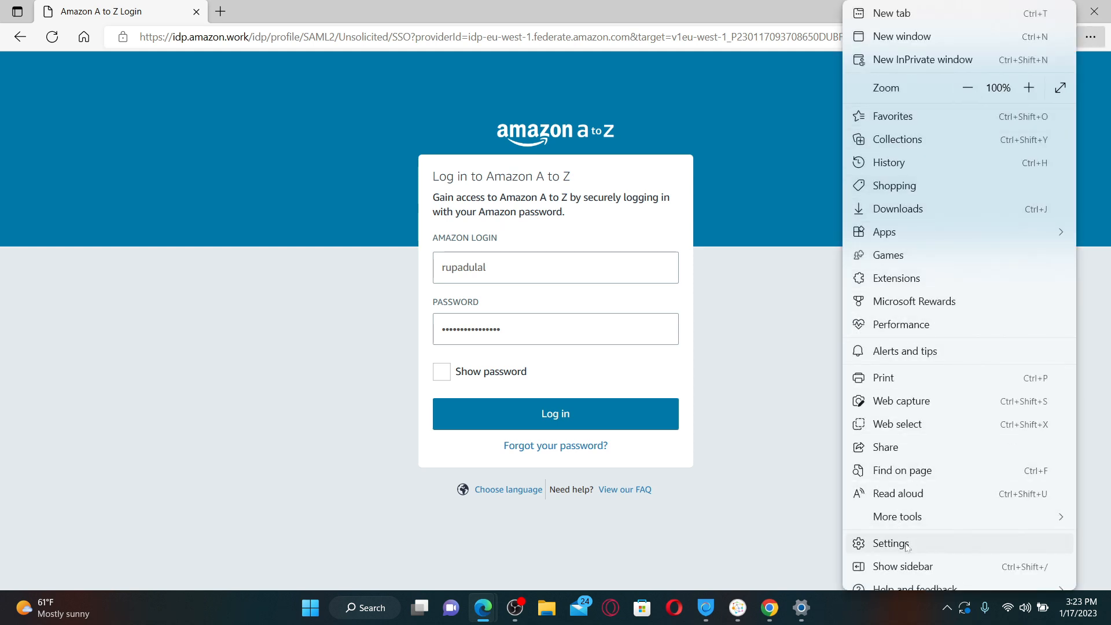
click(892, 543)
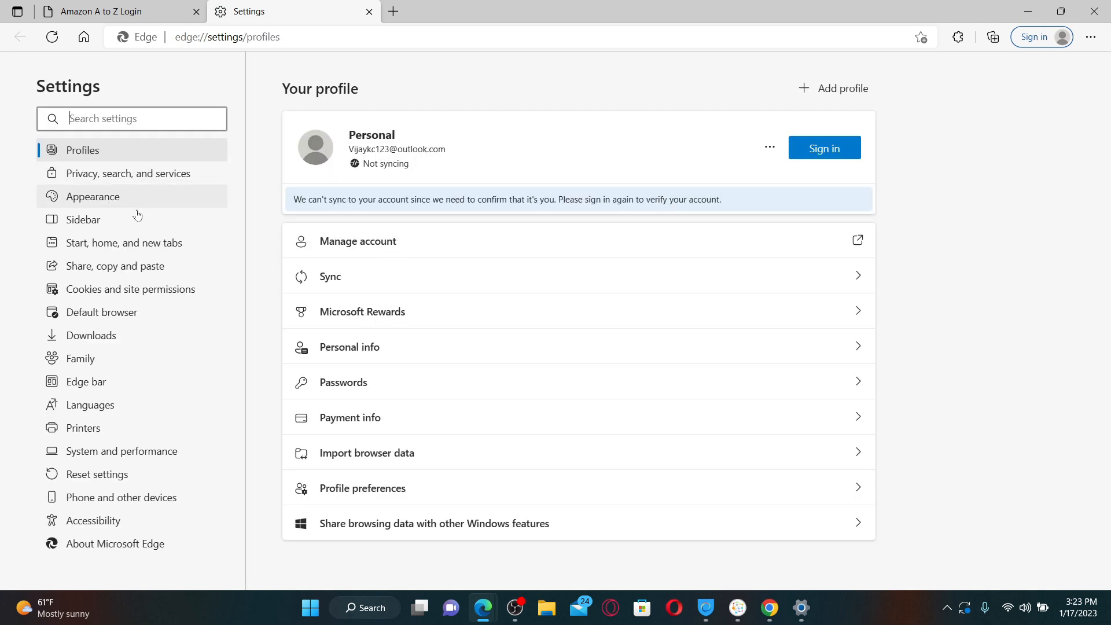
mouse_move(85, 549)
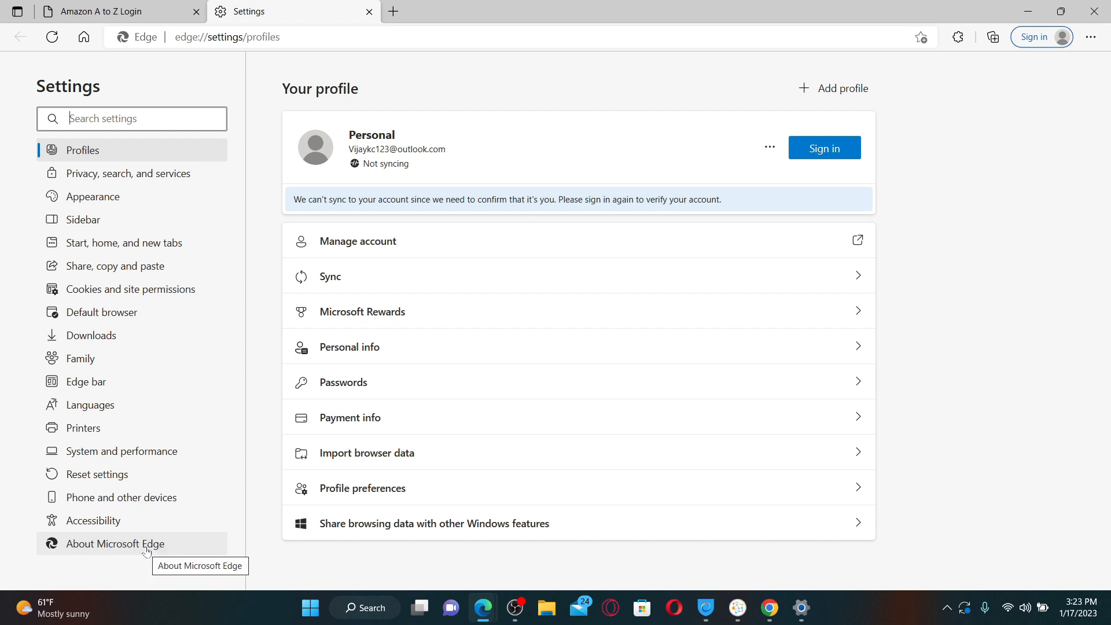
mouse_move(137, 545)
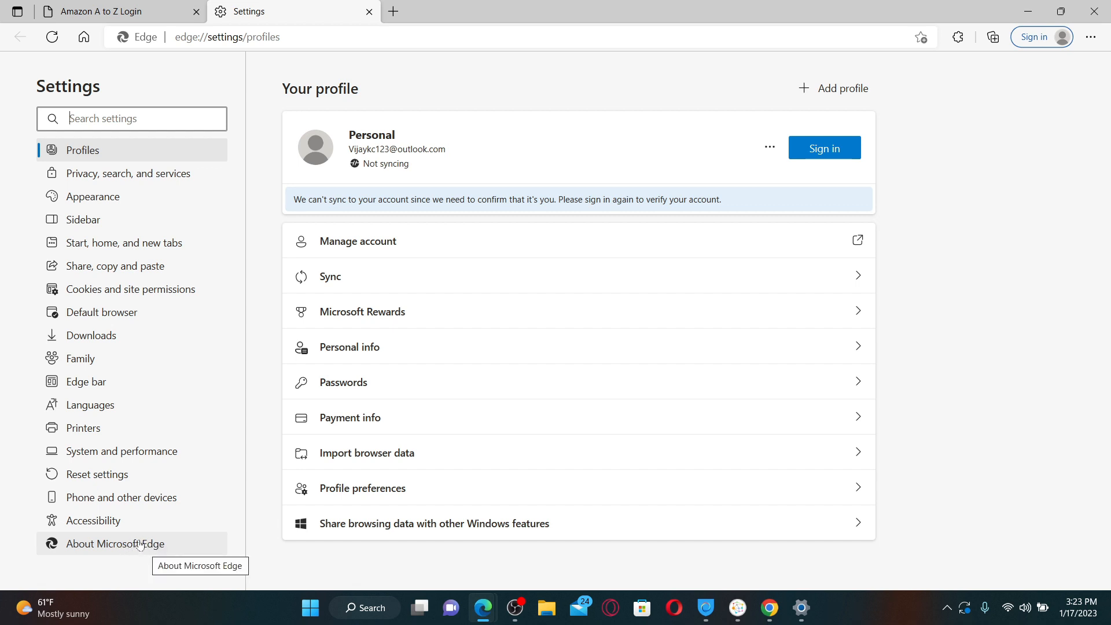
click(115, 544)
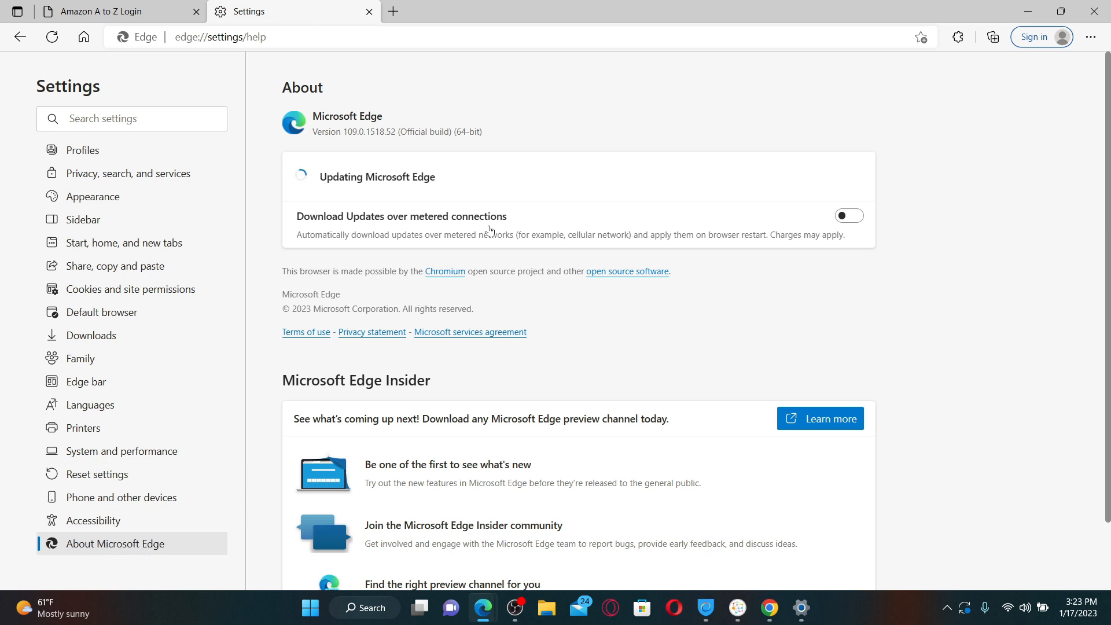
mouse_move(670, 166)
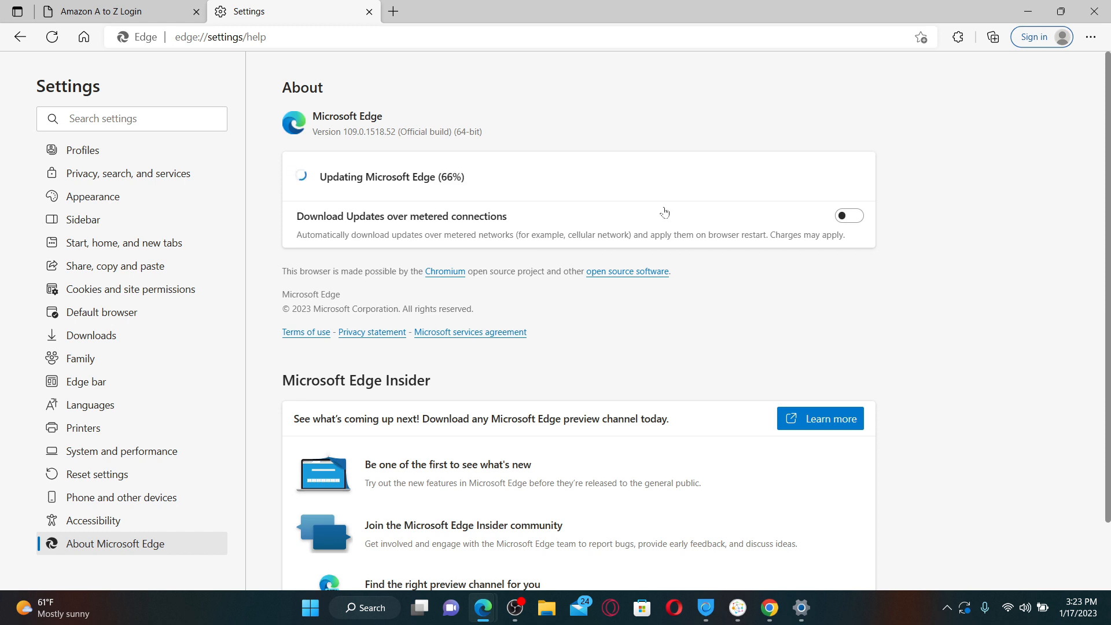
mouse_move(579, 188)
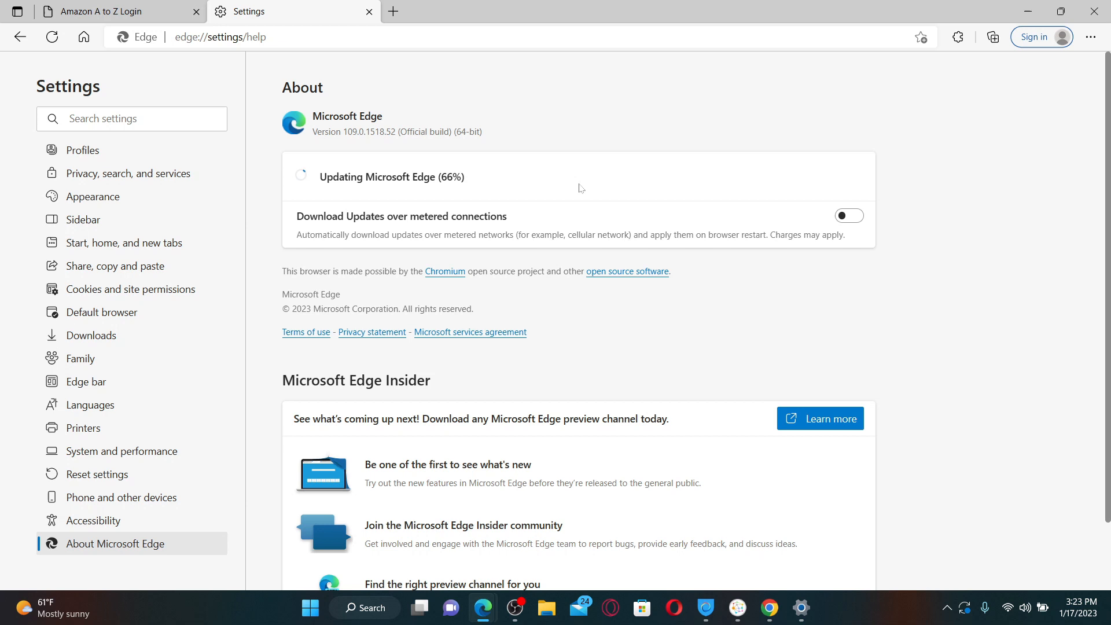
Step: Return to the Settings tab so the About page updates Edge
click(104, 11)
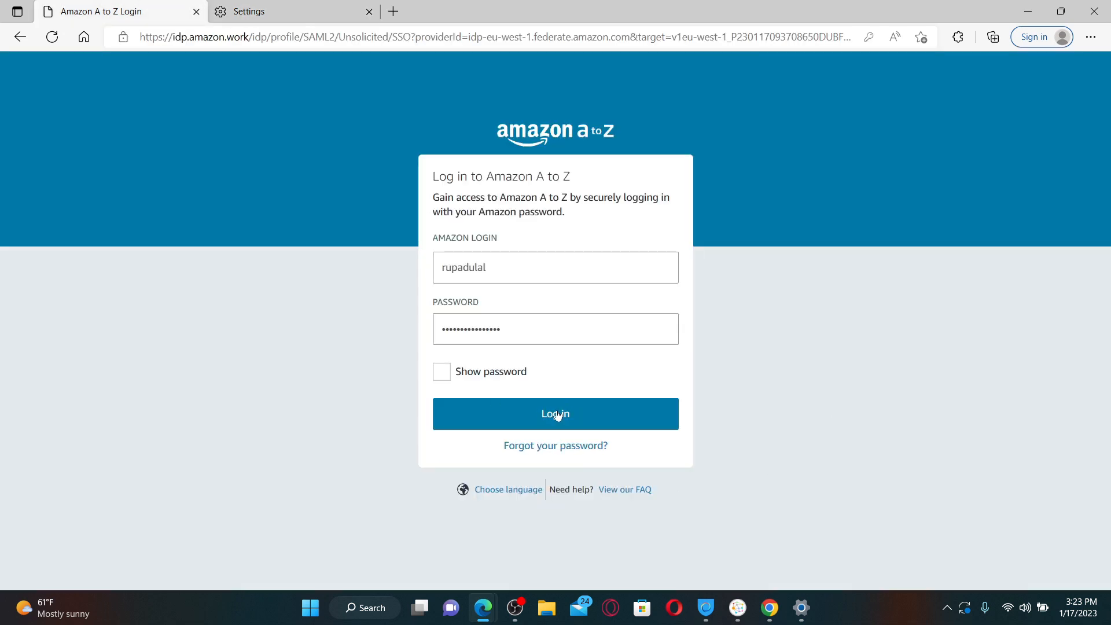
click(292, 11)
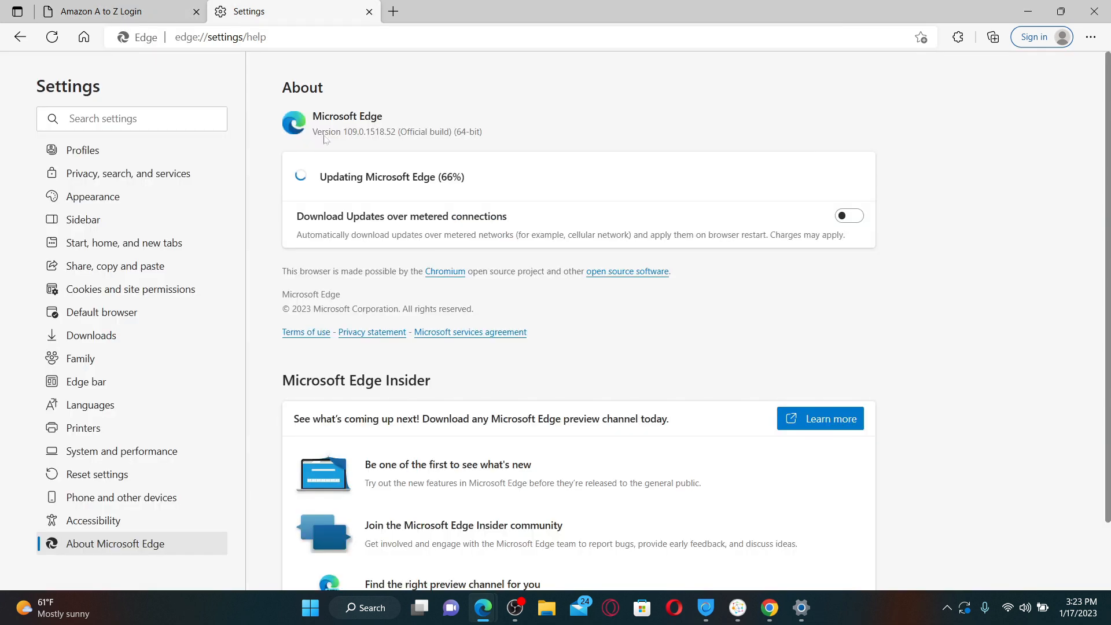
mouse_move(242, 112)
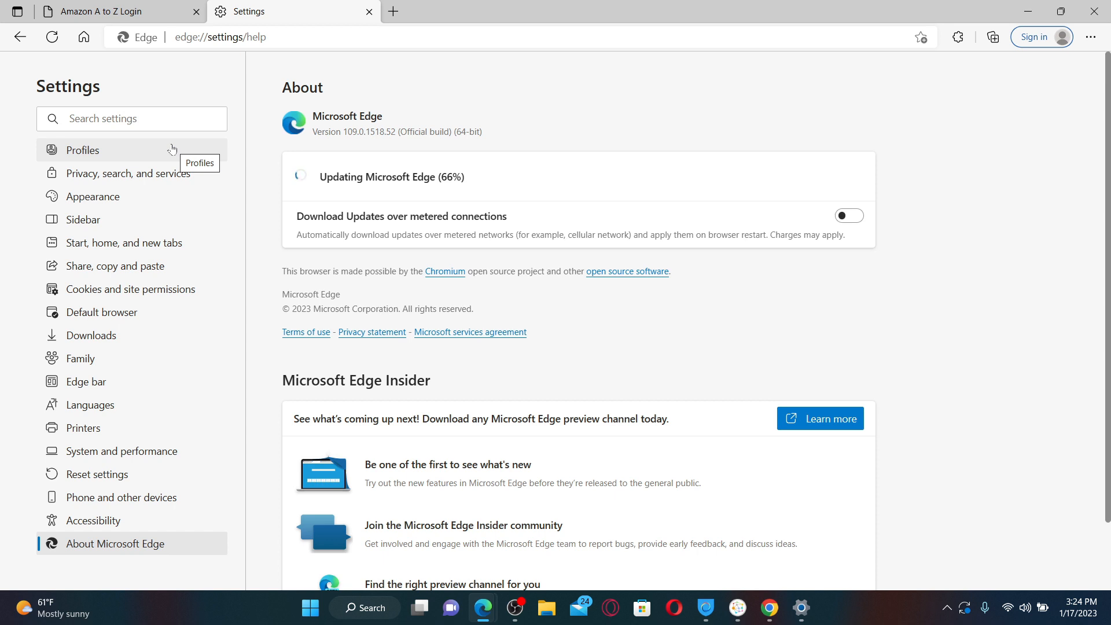
Step: Go to Privacy, search, and services and scroll down to Clear browsing data
click(82, 150)
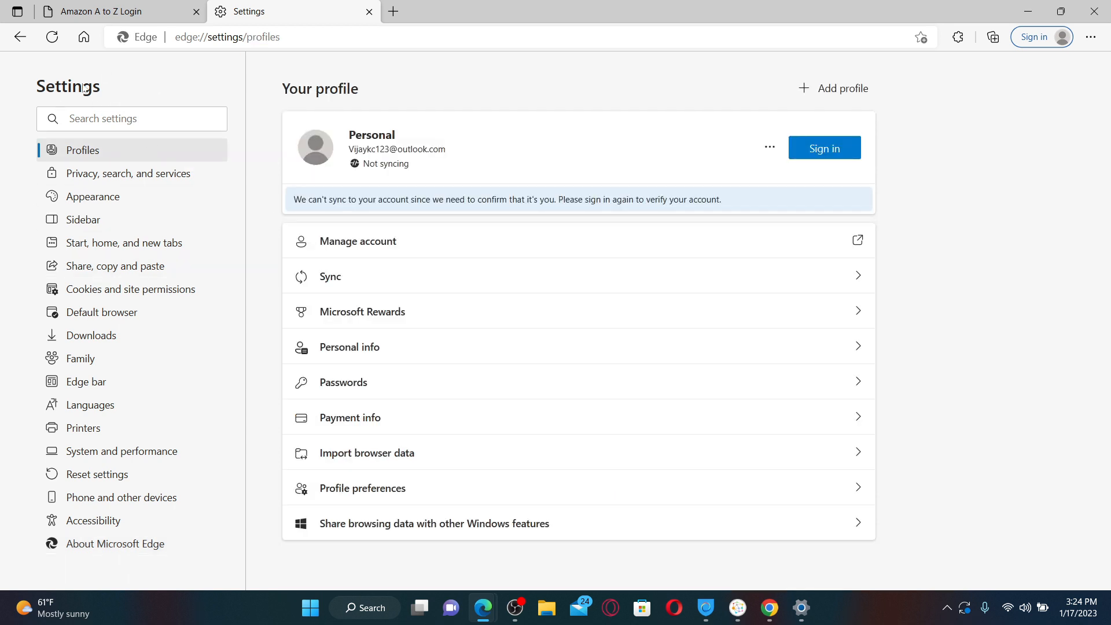
mouse_move(112, 533)
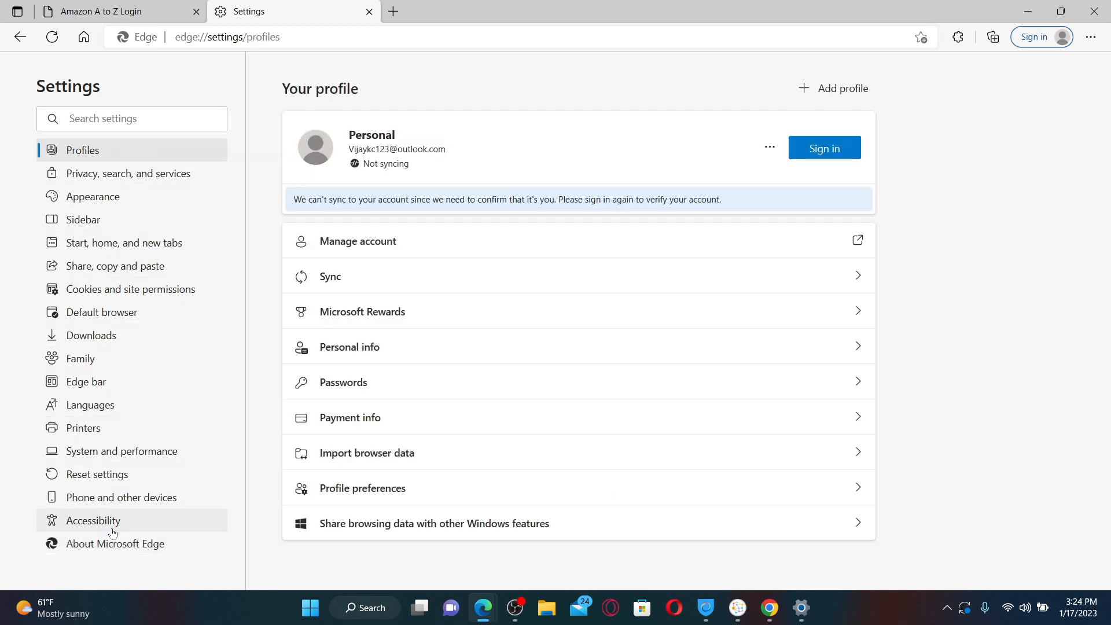
mouse_move(132, 175)
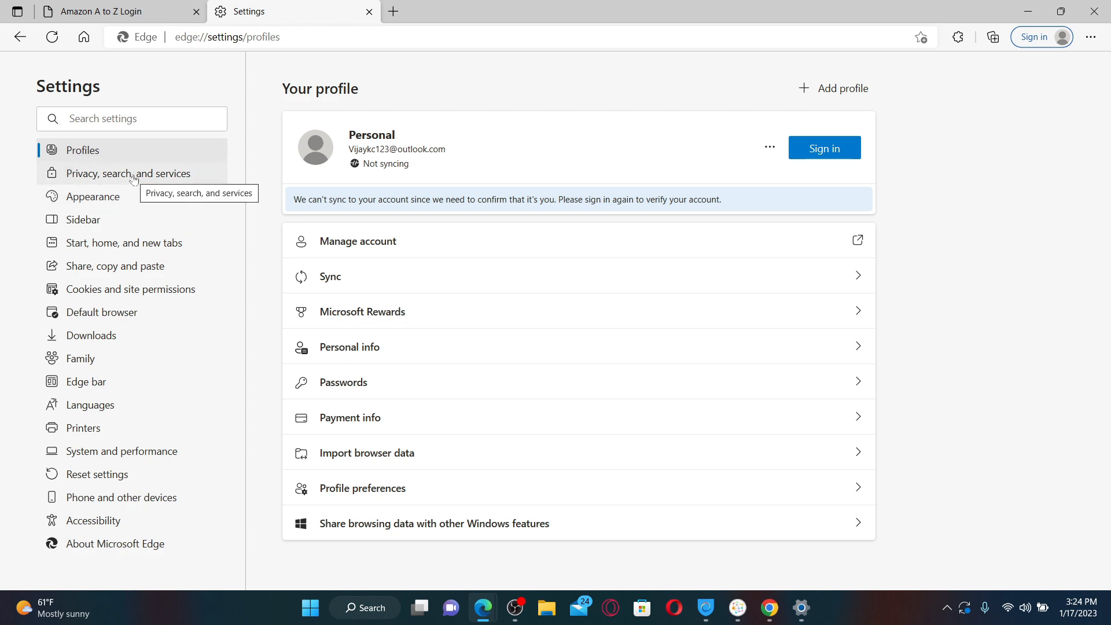
click(128, 173)
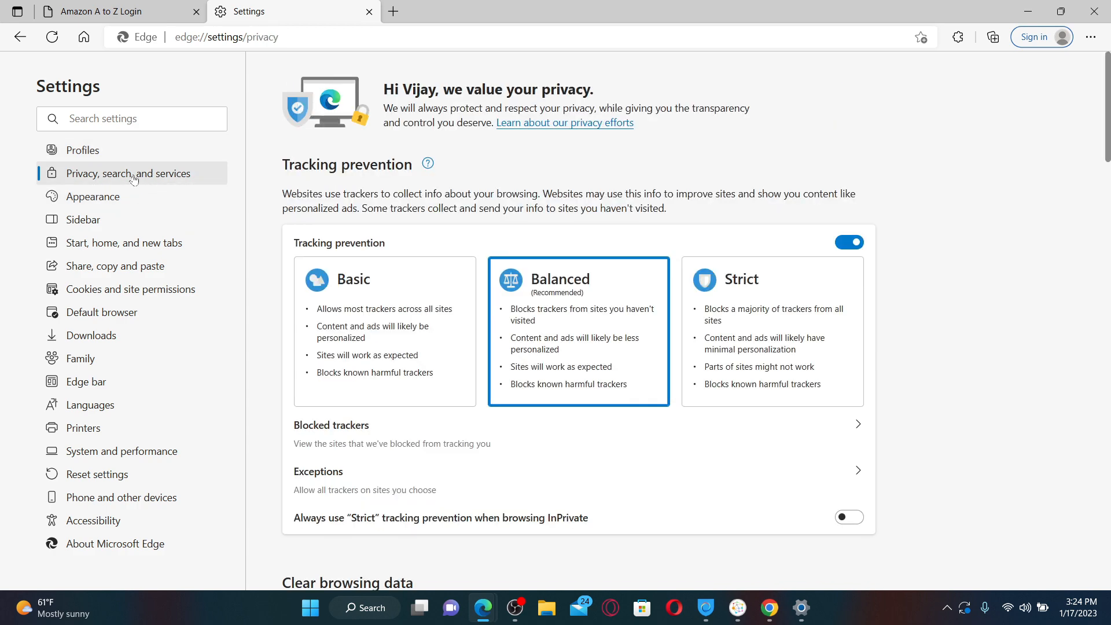
scroll(down, 3)
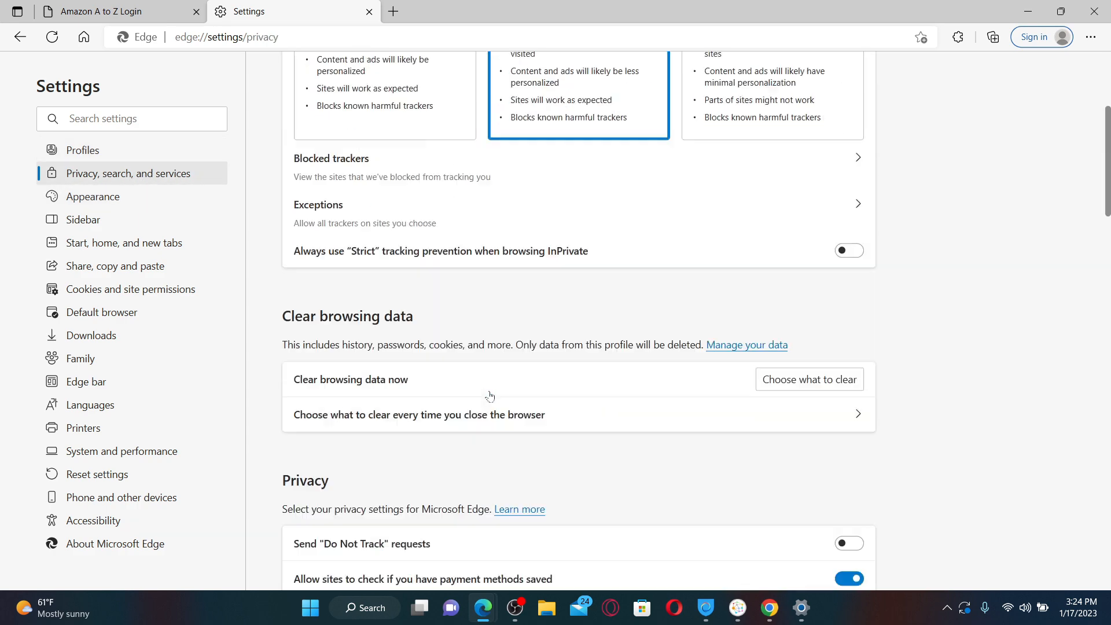
scroll(down, 3)
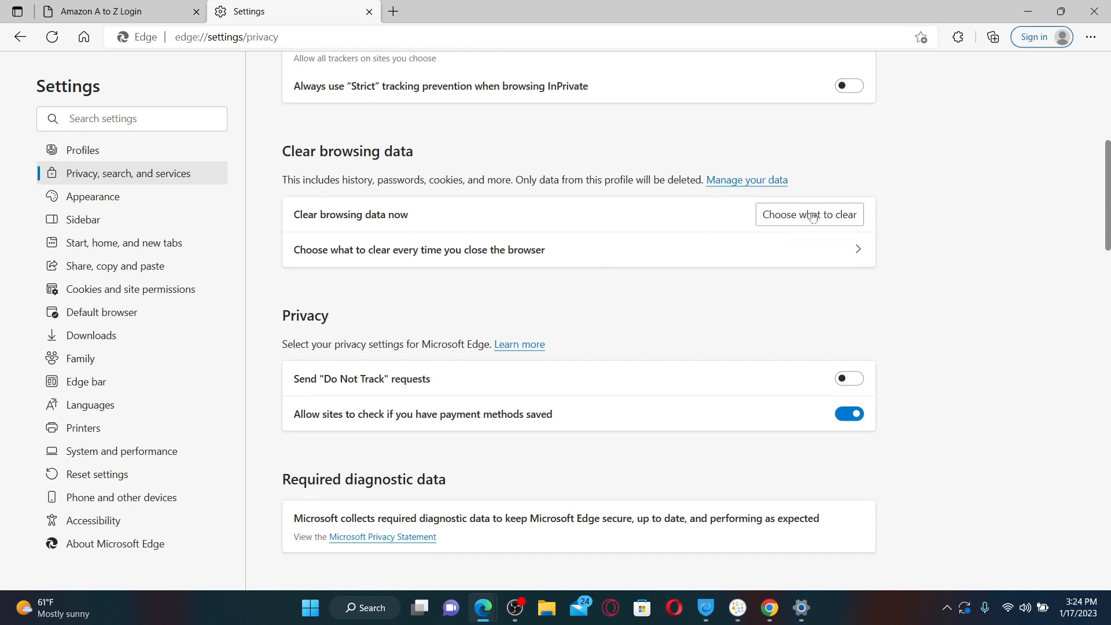
mouse_move(826, 220)
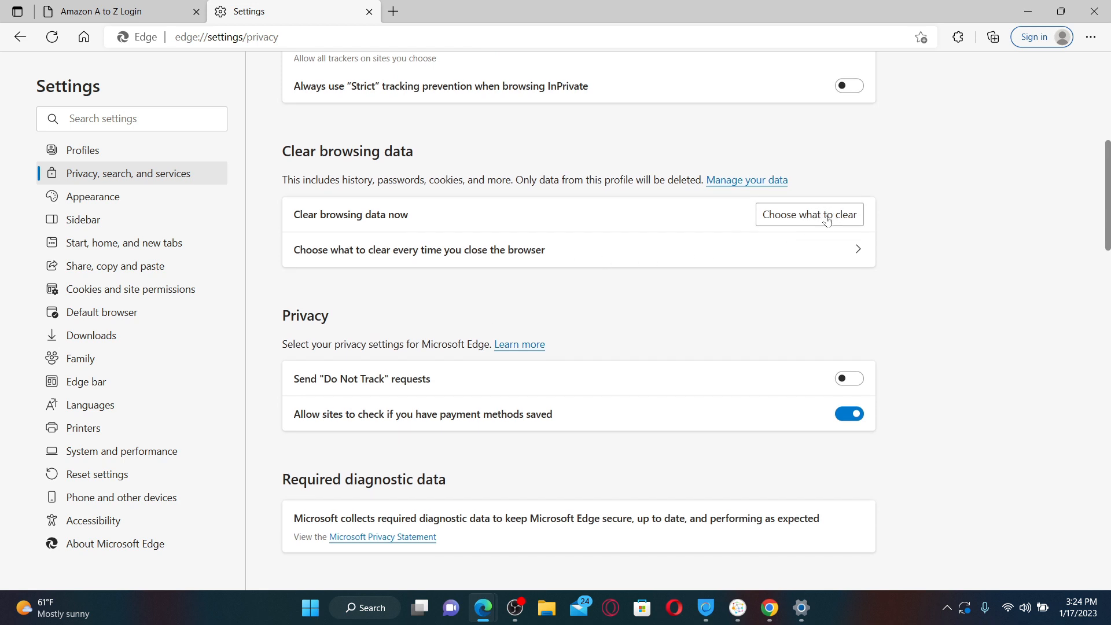
Step: Clear all-time cookies and site data plus cached images and files
click(809, 214)
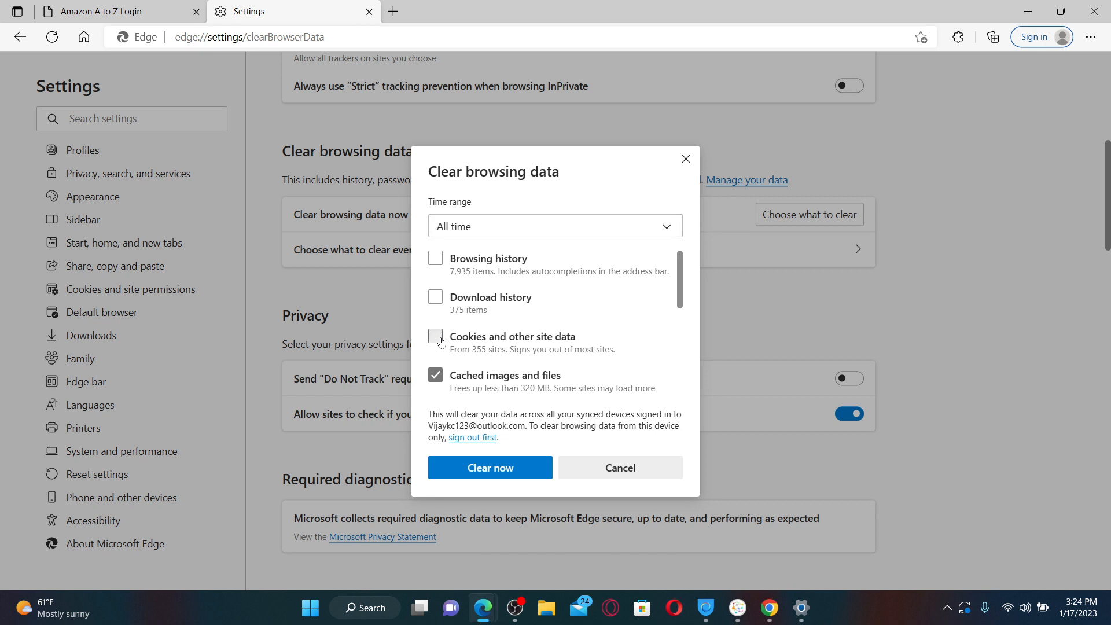
click(435, 337)
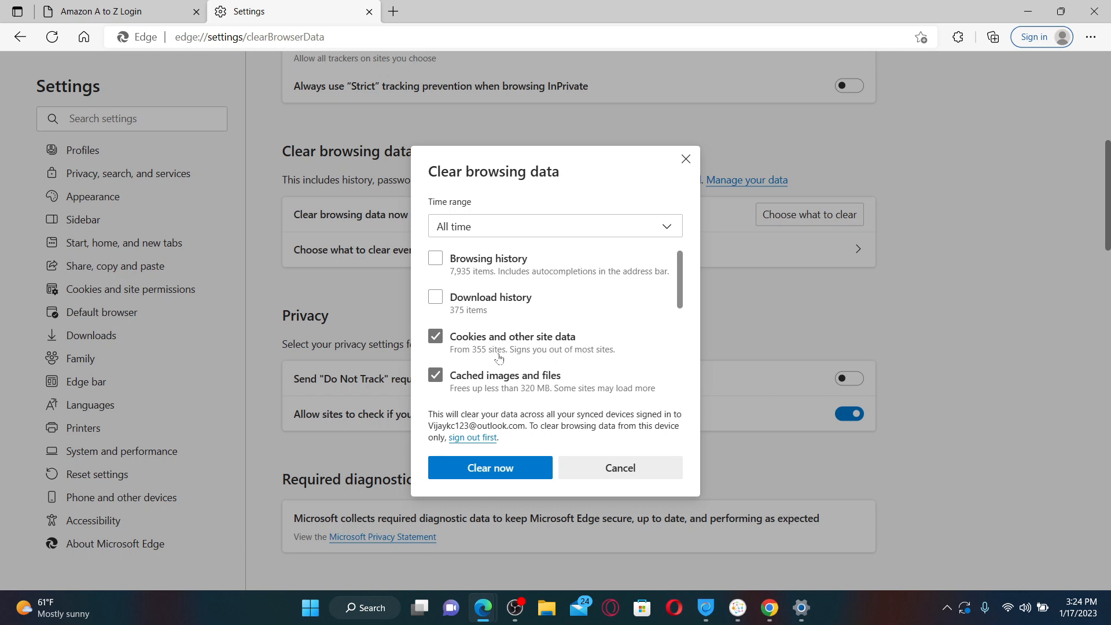
mouse_move(504, 468)
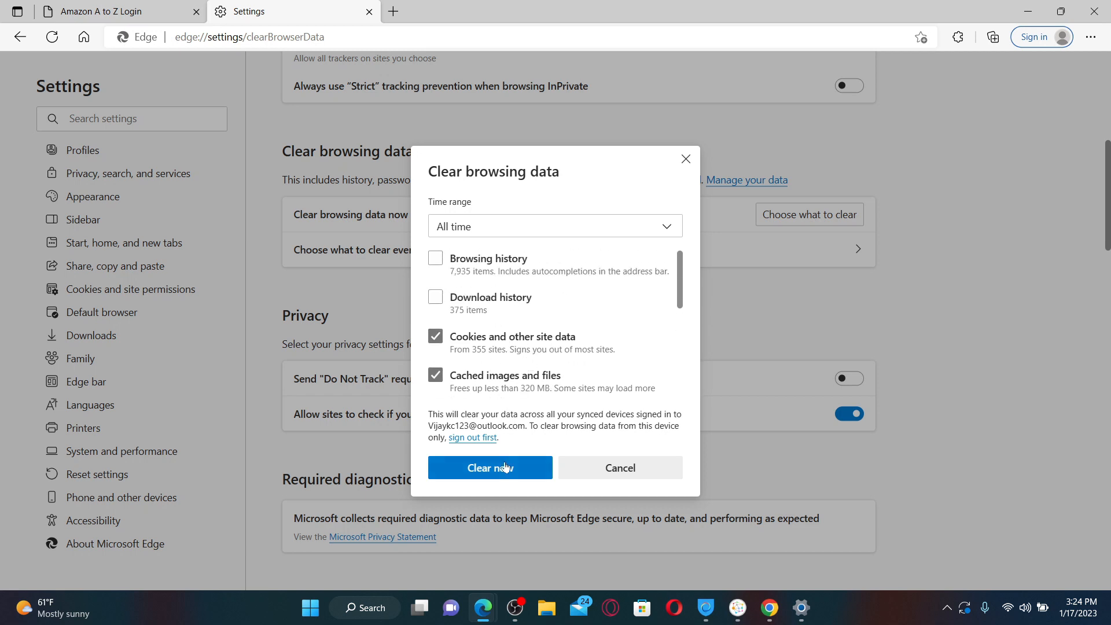
click(490, 468)
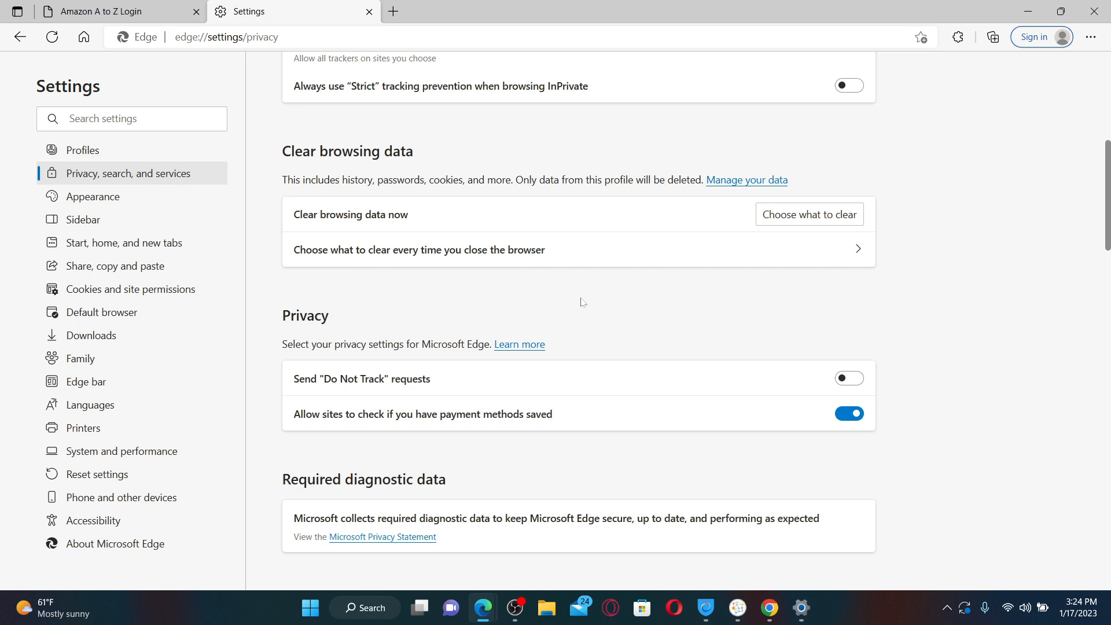
Step: Switch back to the Amazon A to Z Login tab
click(104, 11)
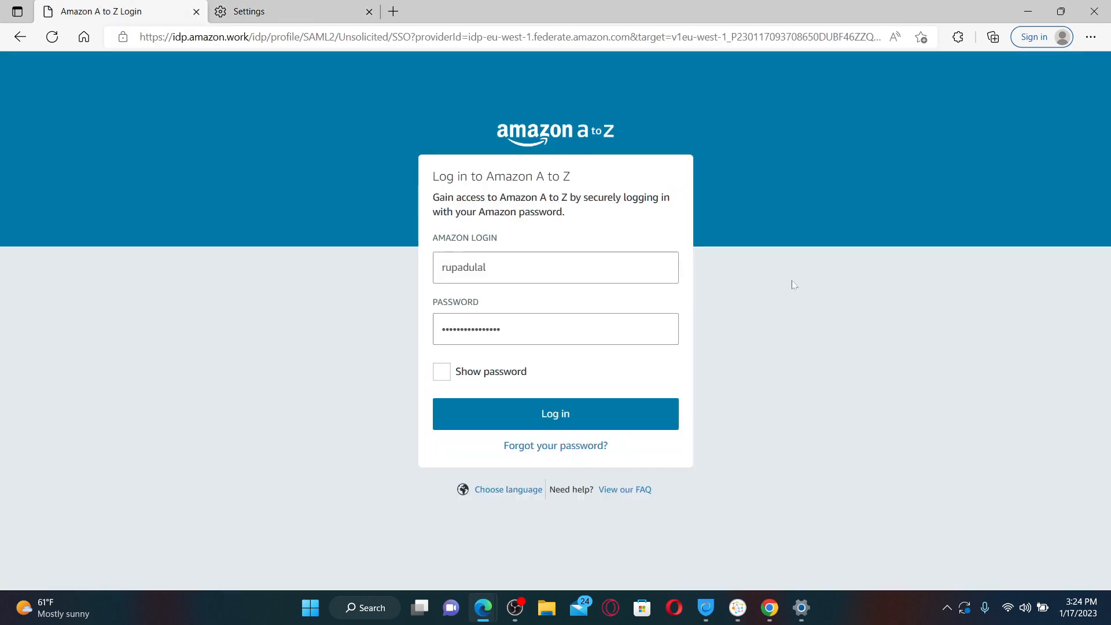
mouse_move(589, 417)
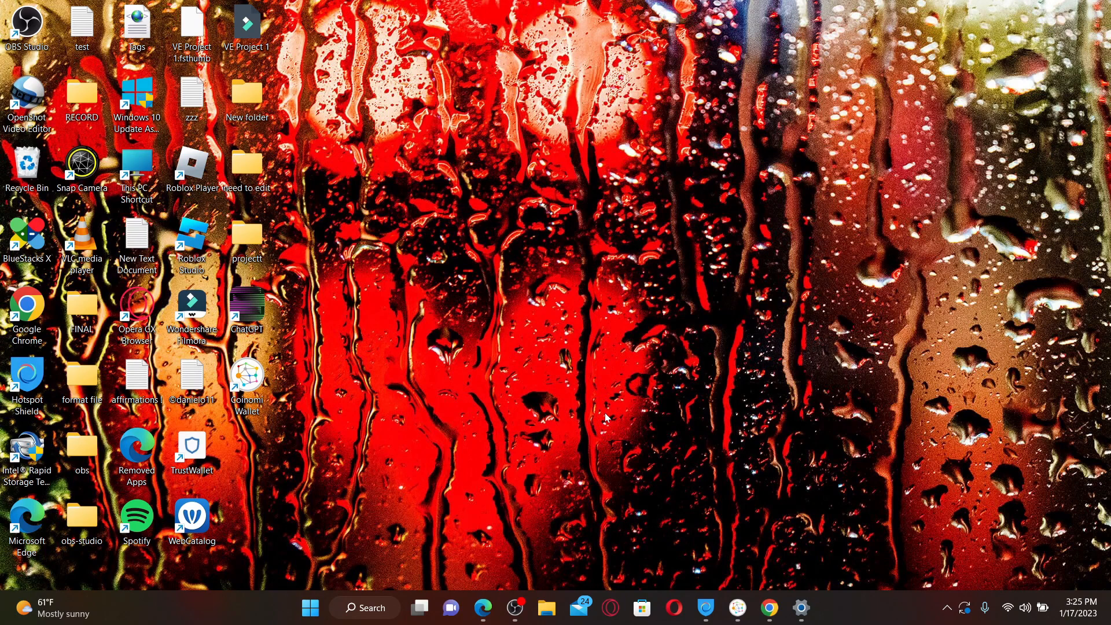
mouse_move(550, 481)
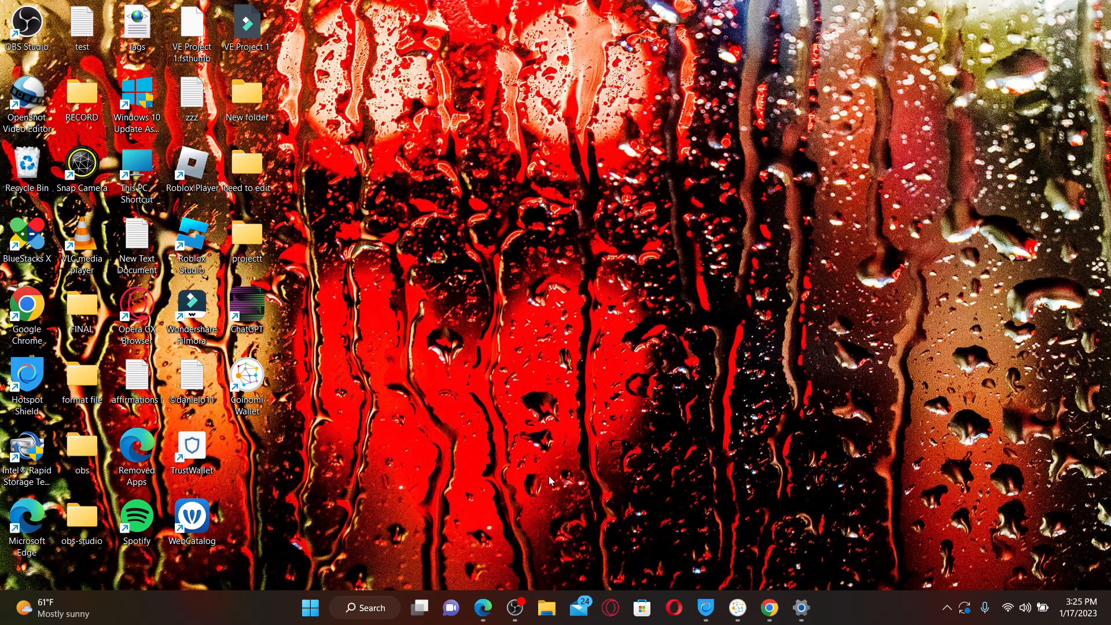